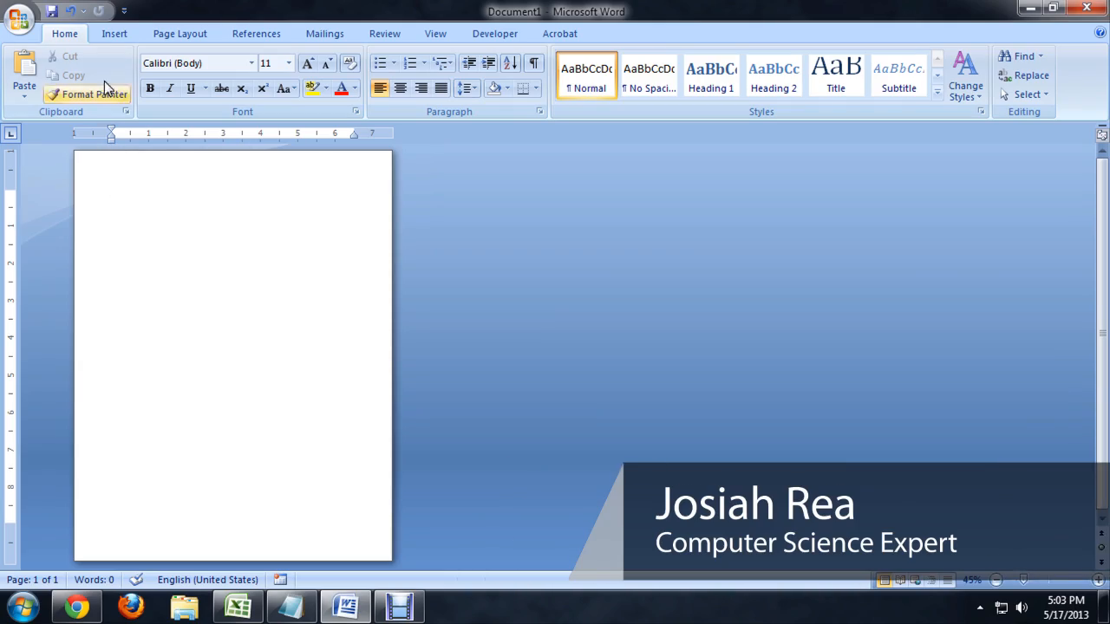
Step: Open the Table grid from the Insert ribbon to preview a 2x2 table
click(114, 33)
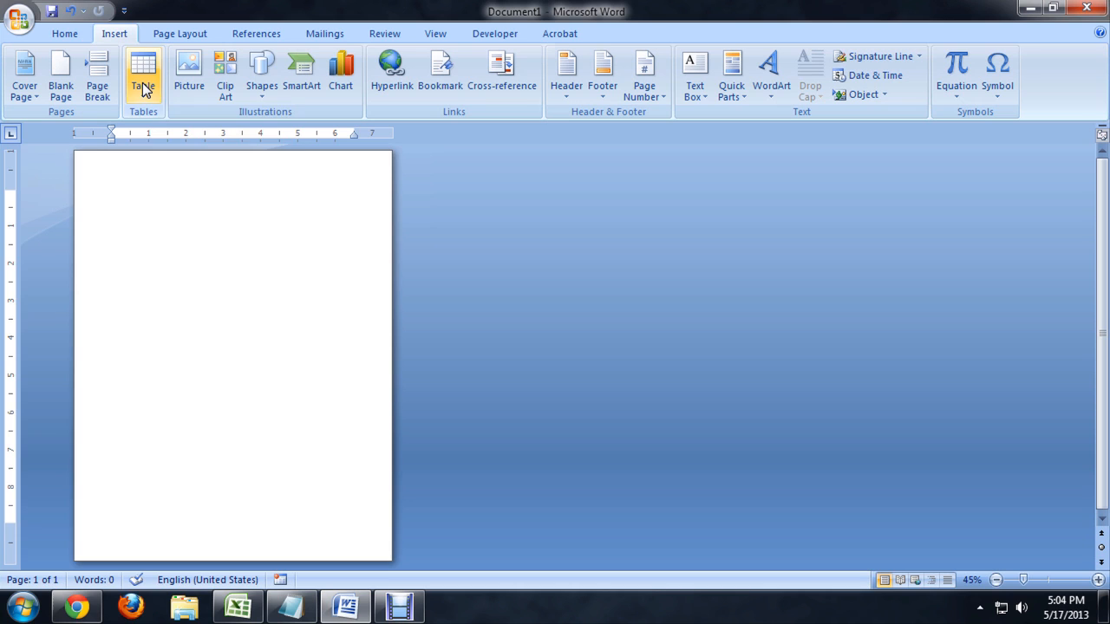
click(143, 74)
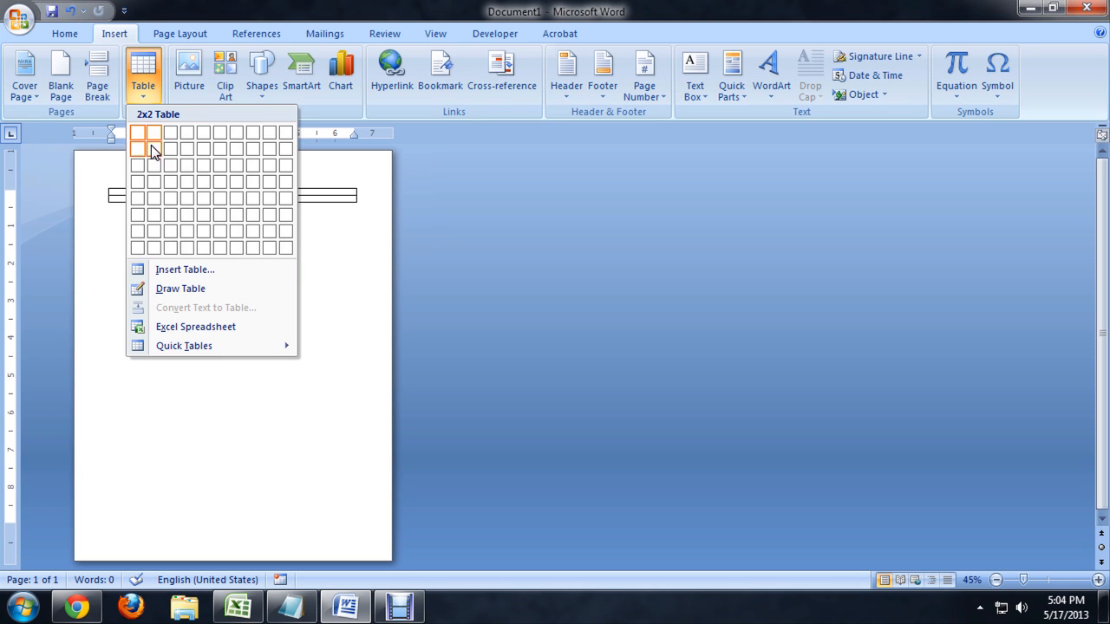
Step: Insert a two-row, two-column table onto the blank page
click(154, 148)
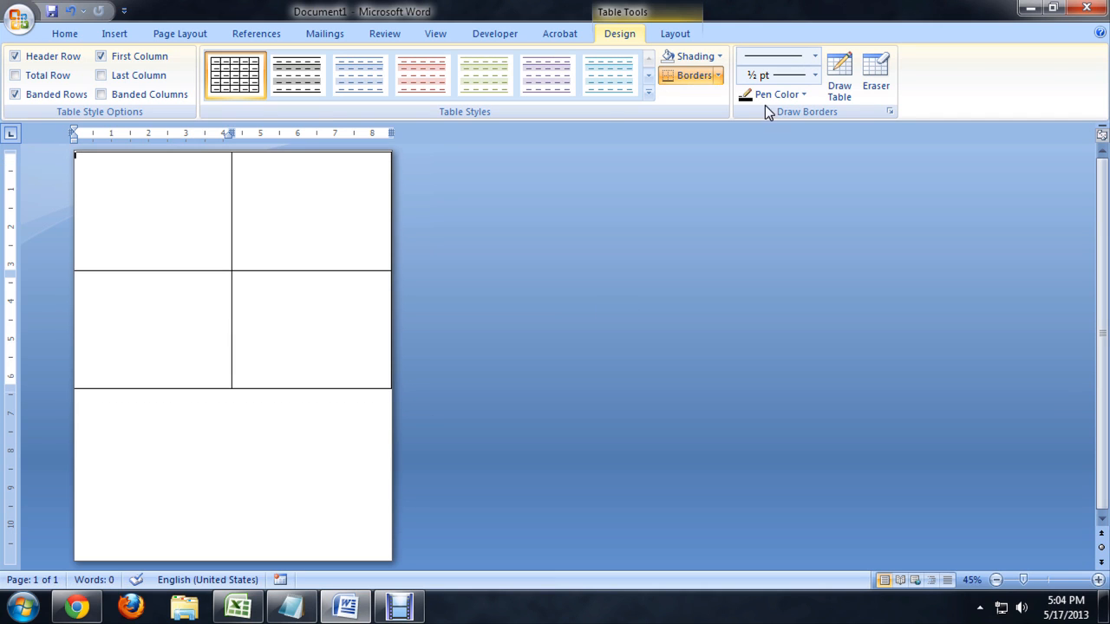
Step: Show the table's Layout cell size settings for 4.3-inch square cells
click(674, 33)
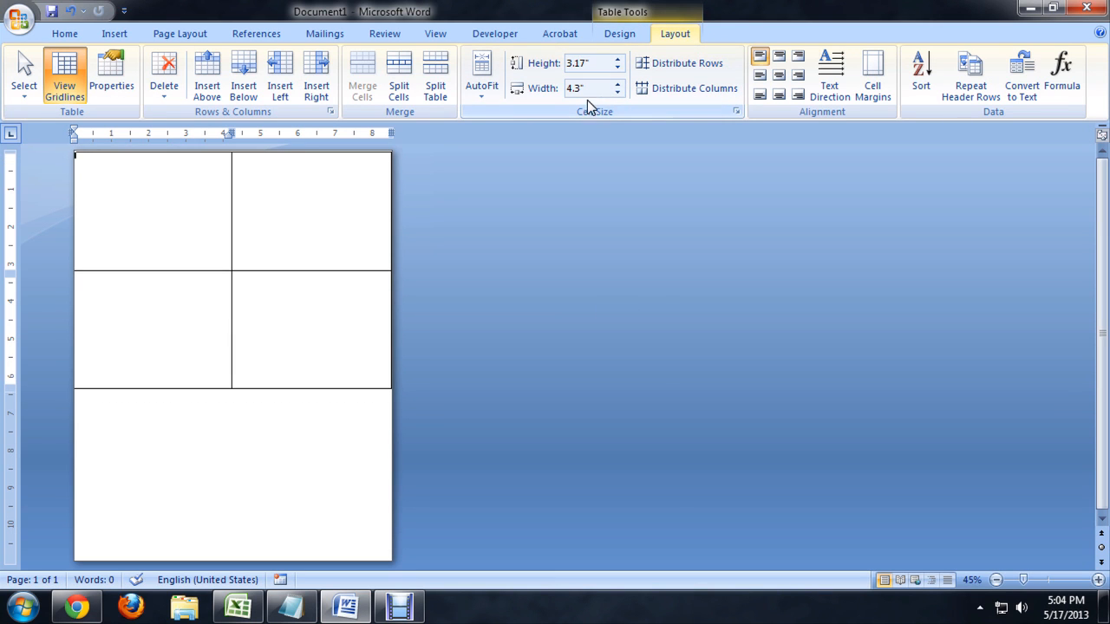
mouse_move(581, 88)
text(4.3)
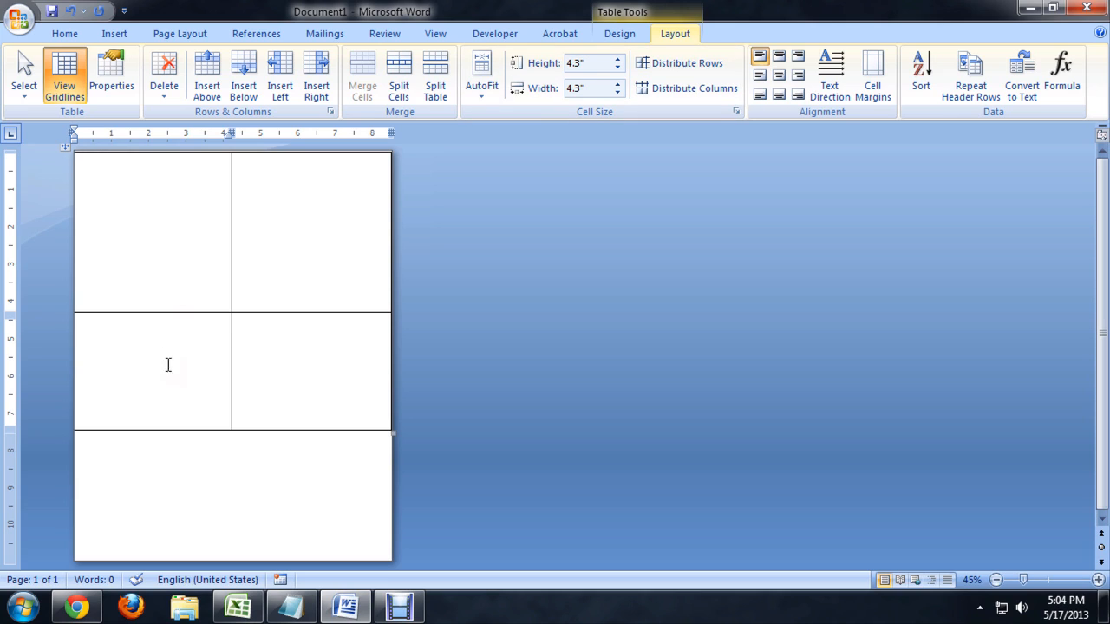
mouse_move(307, 251)
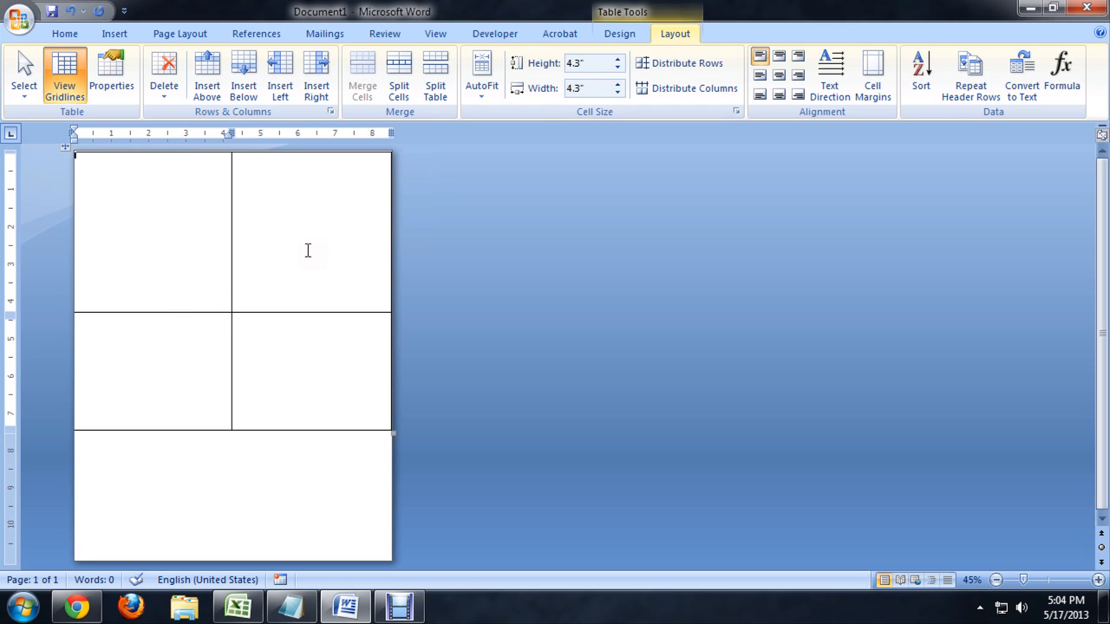